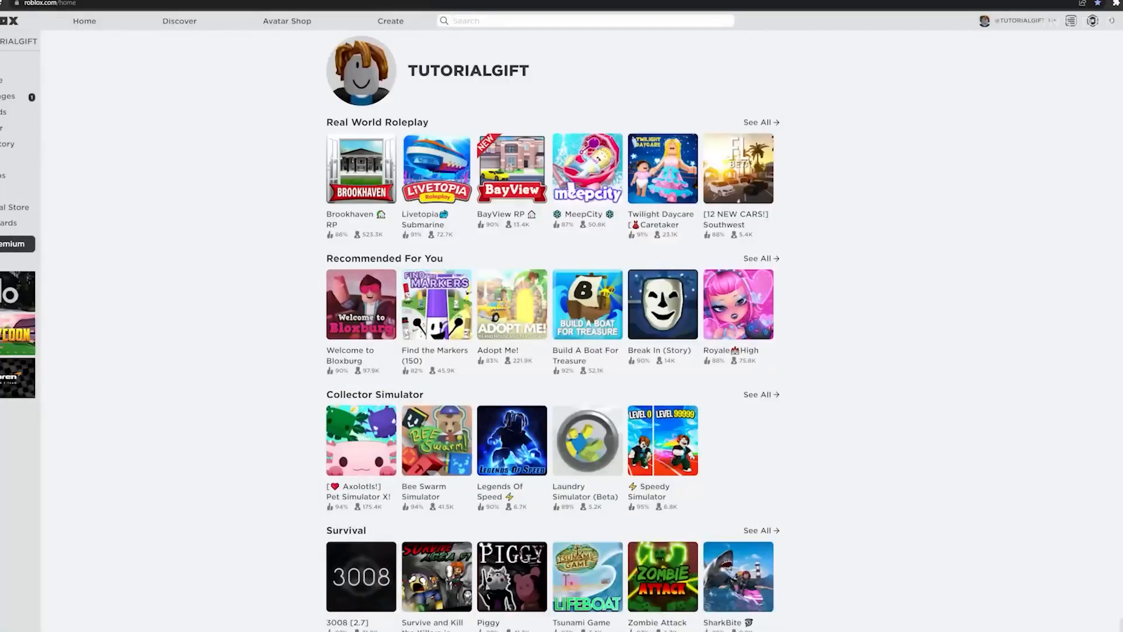
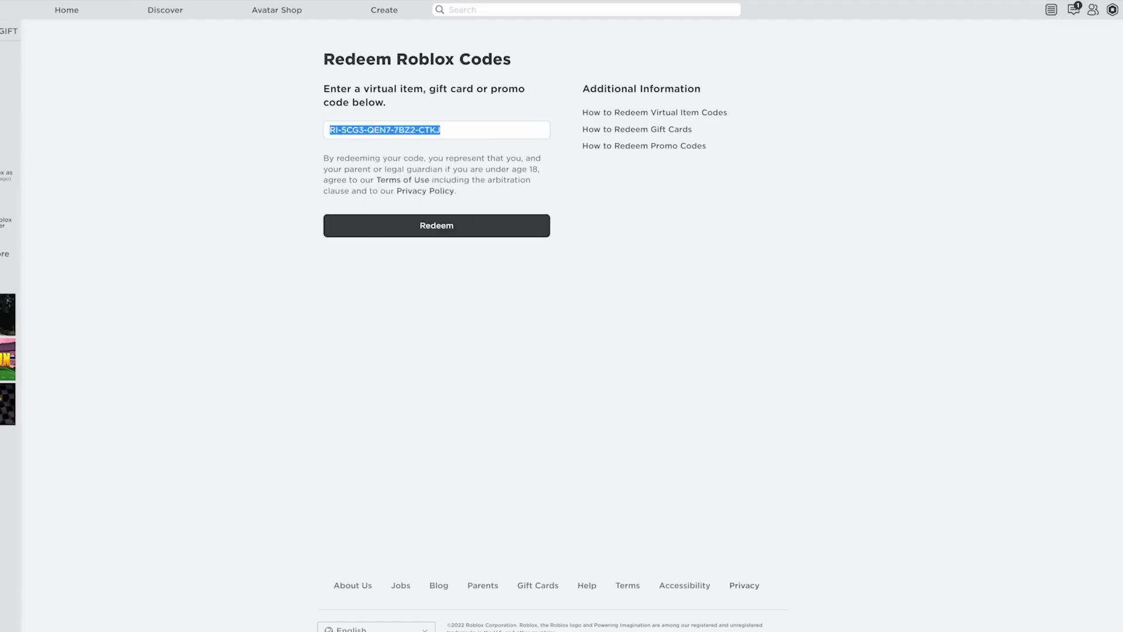
# Navigate from roblox.com/support to the roblox.com/redeem code page
pyautogui.click(436, 130)
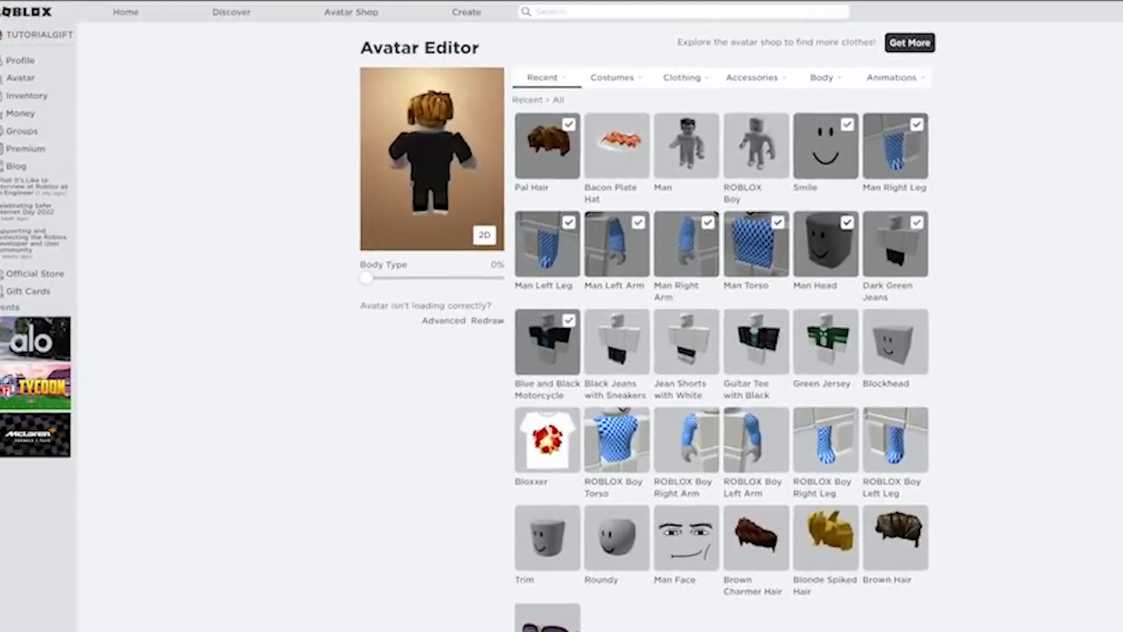
# Choose the 400 Robux package for $4.99, paying with a redeemed Roblox card
pyautogui.click(910, 42)
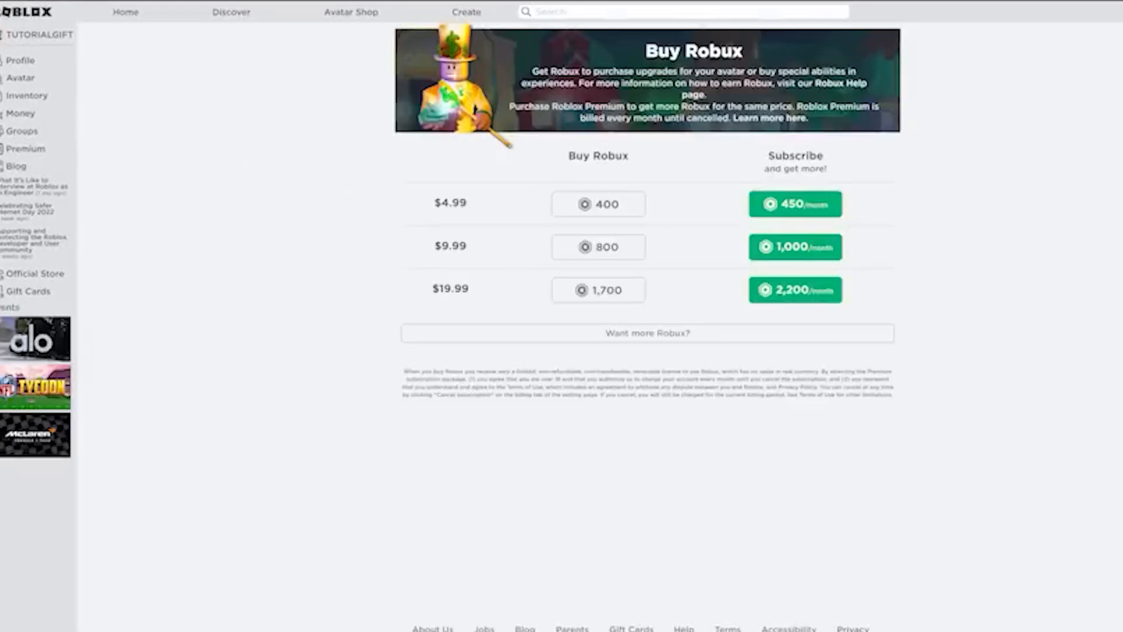
pyautogui.click(597, 205)
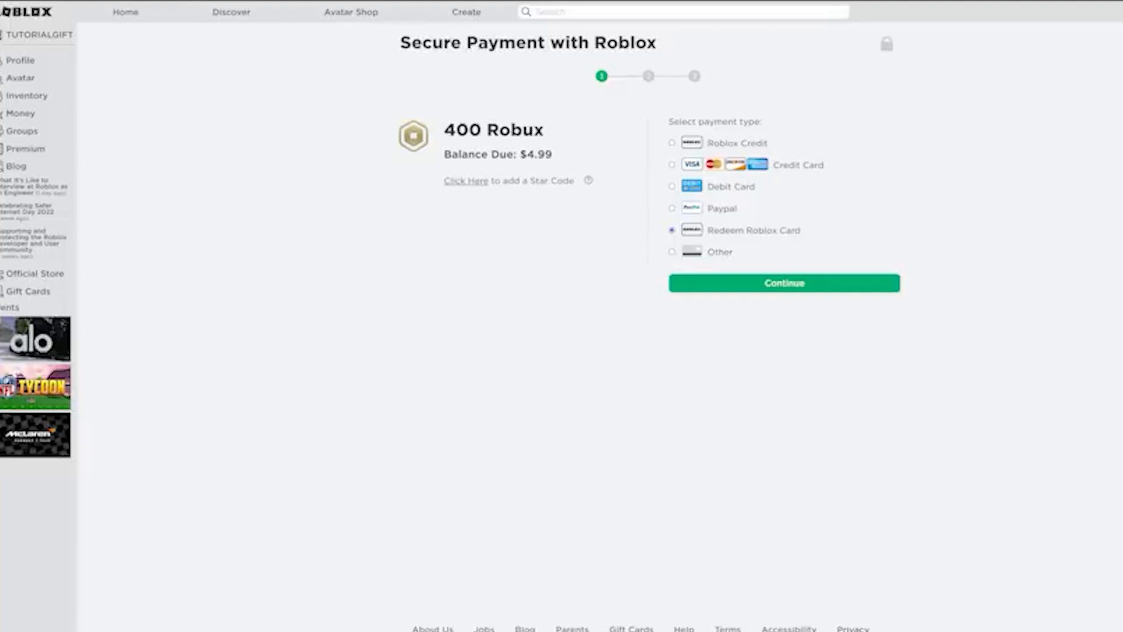
pyautogui.click(784, 282)
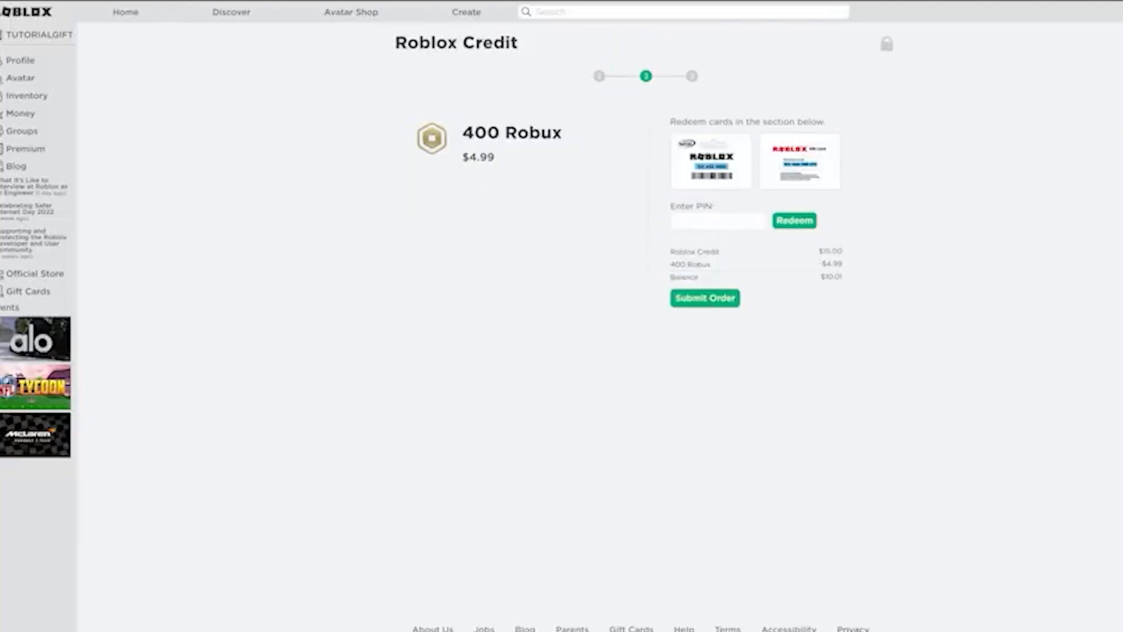
# Submit the 400 Robux order and view the $15 credit confirmation
pyautogui.click(793, 221)
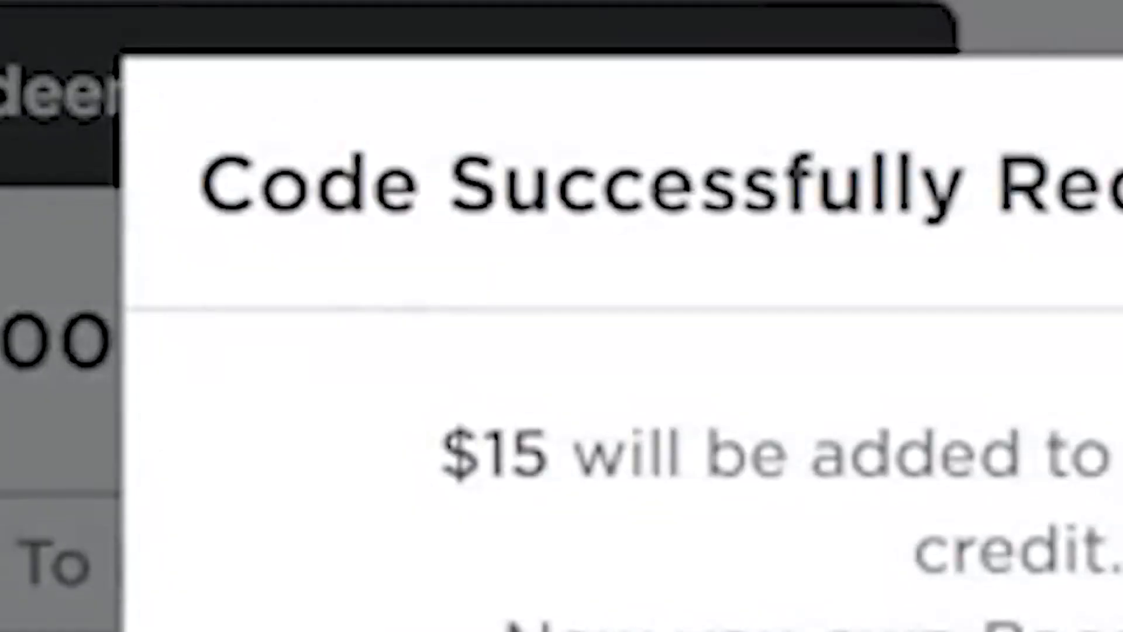